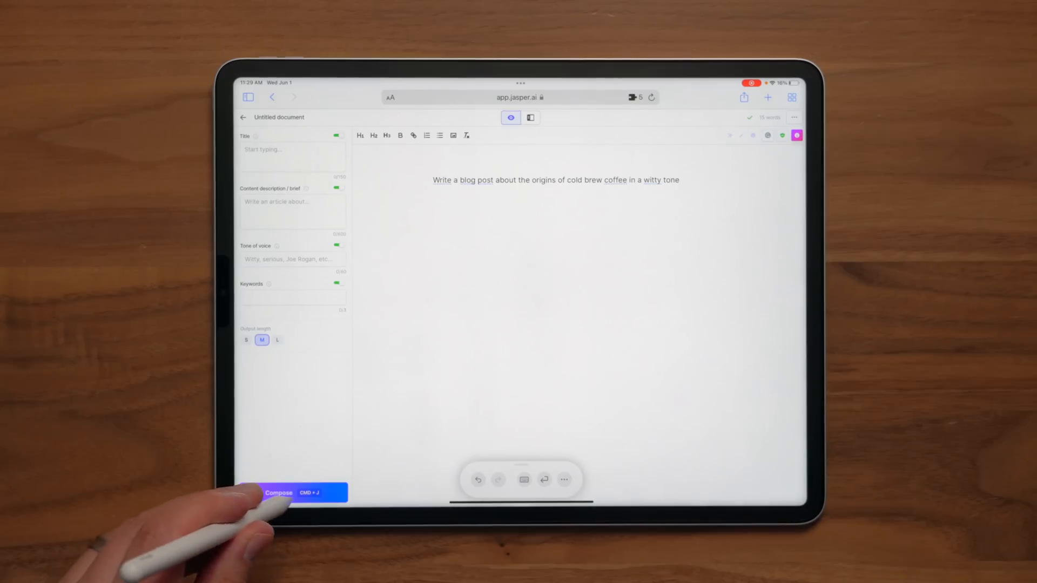
# Compose the 'origins of cold brew coffee' blog post from the Jasper prompt.
pyautogui.click(292, 493)
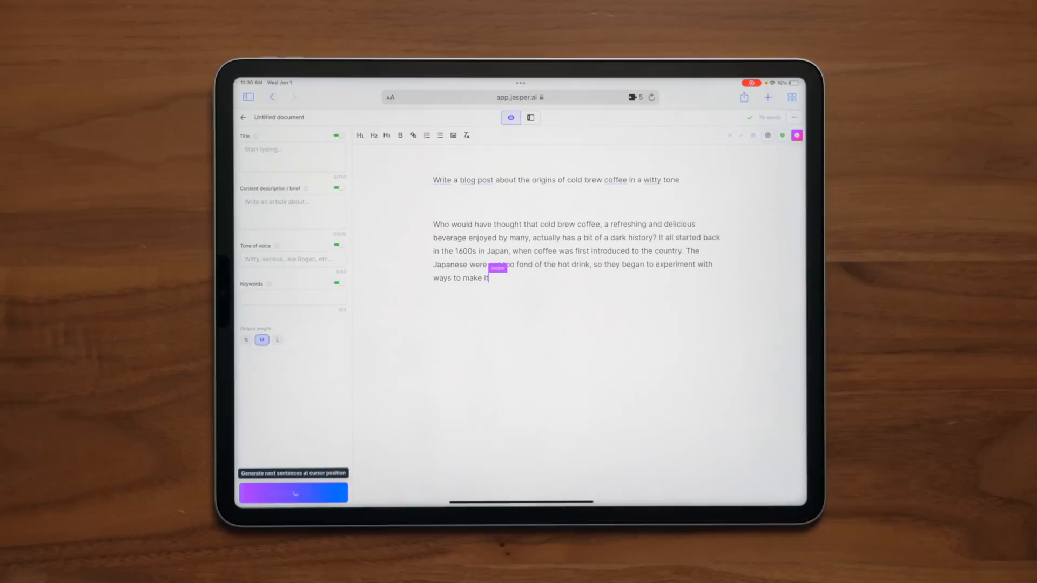
pyautogui.click(293, 492)
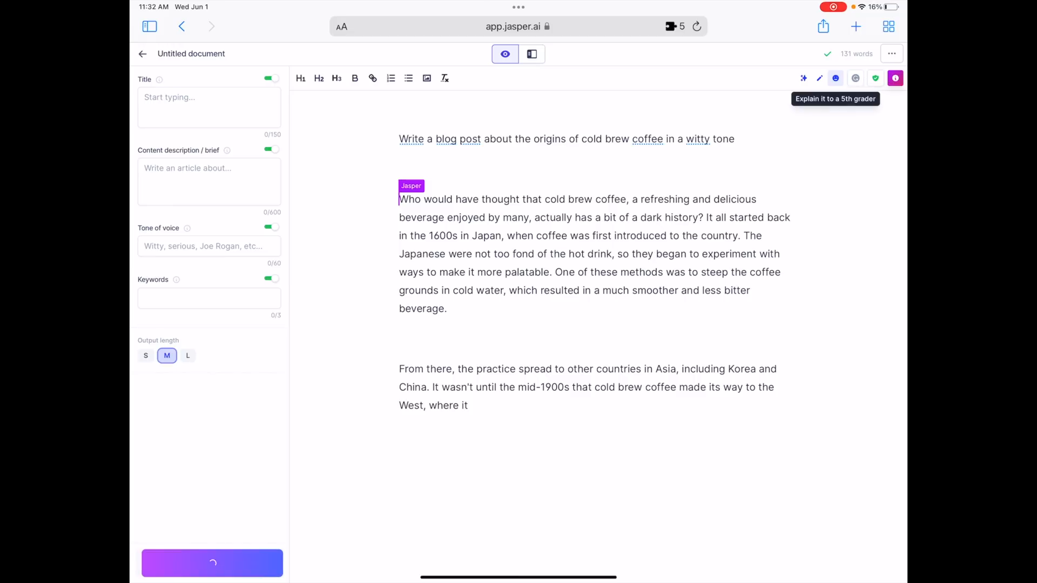
# Compose more of the cold brew post about its spread through Asia and the West.
pyautogui.click(835, 77)
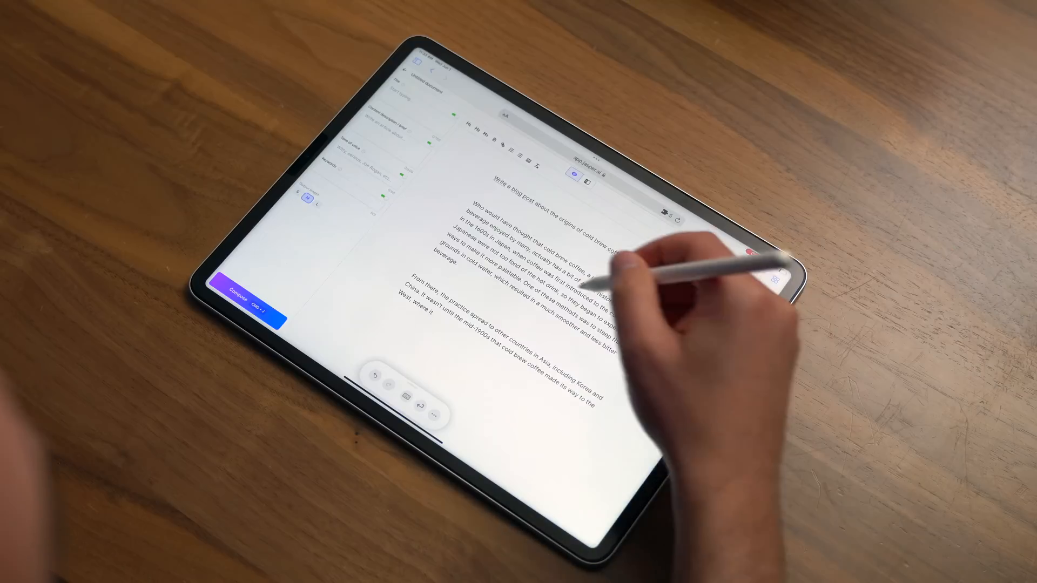
pyautogui.doubleClick(516, 245)
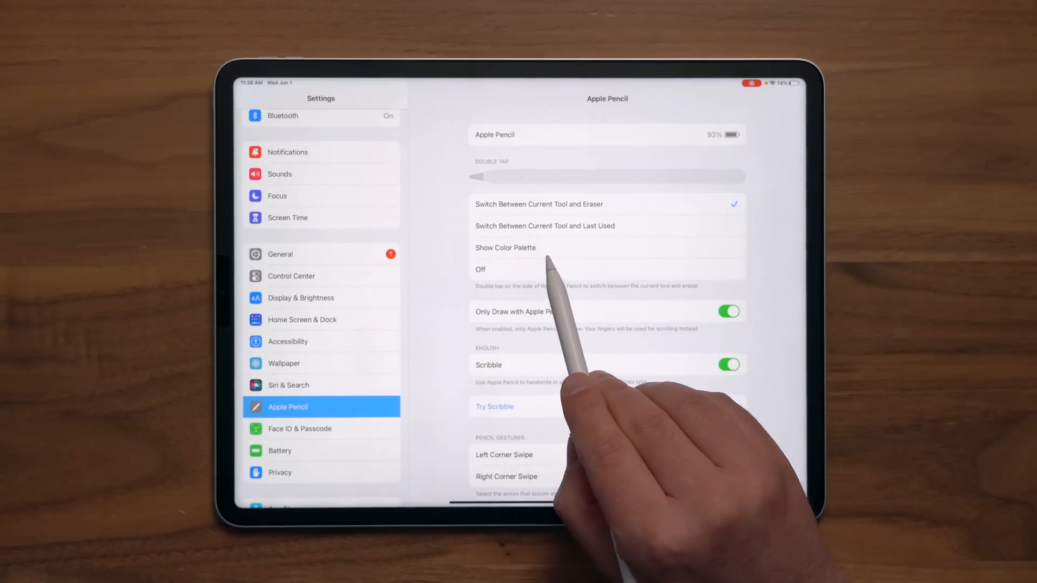
# Scroll through the Apple Pencil Double Tap and Scribble options.
pyautogui.scroll(-3)
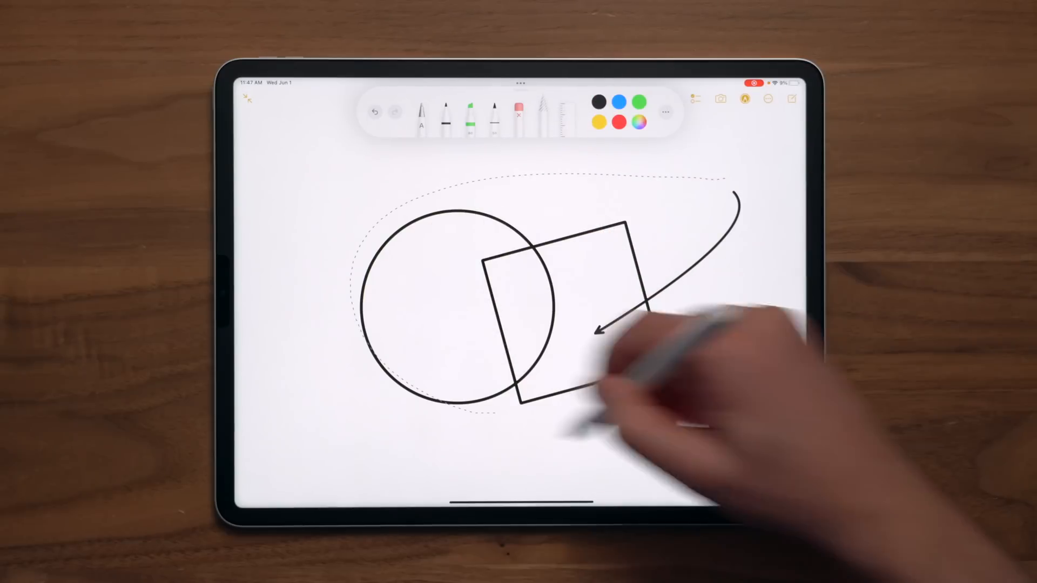
# Apply the blue swatch to the selected circle, square and arrow.
pyautogui.click(618, 103)
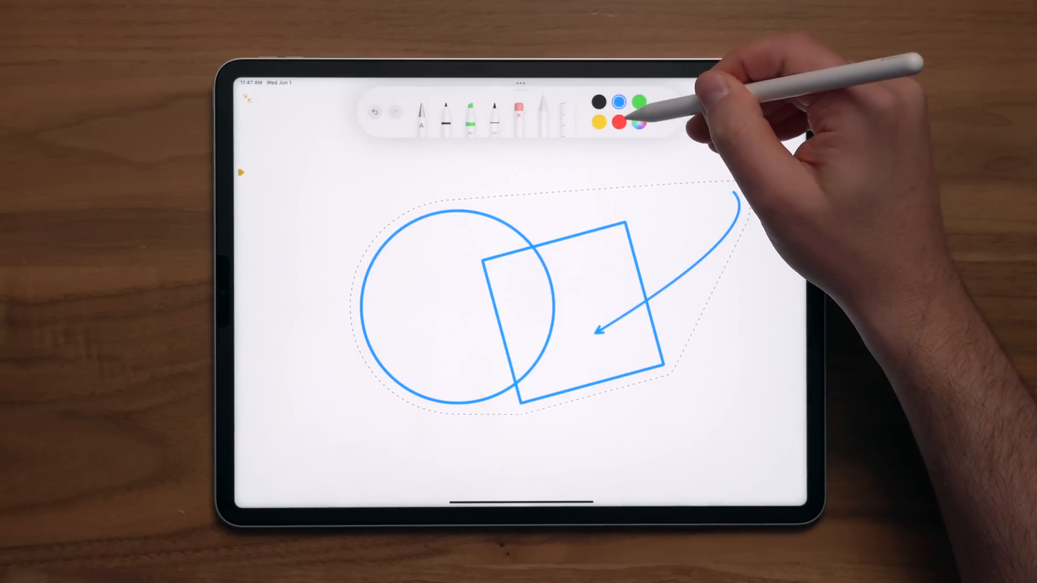
pyautogui.click(618, 121)
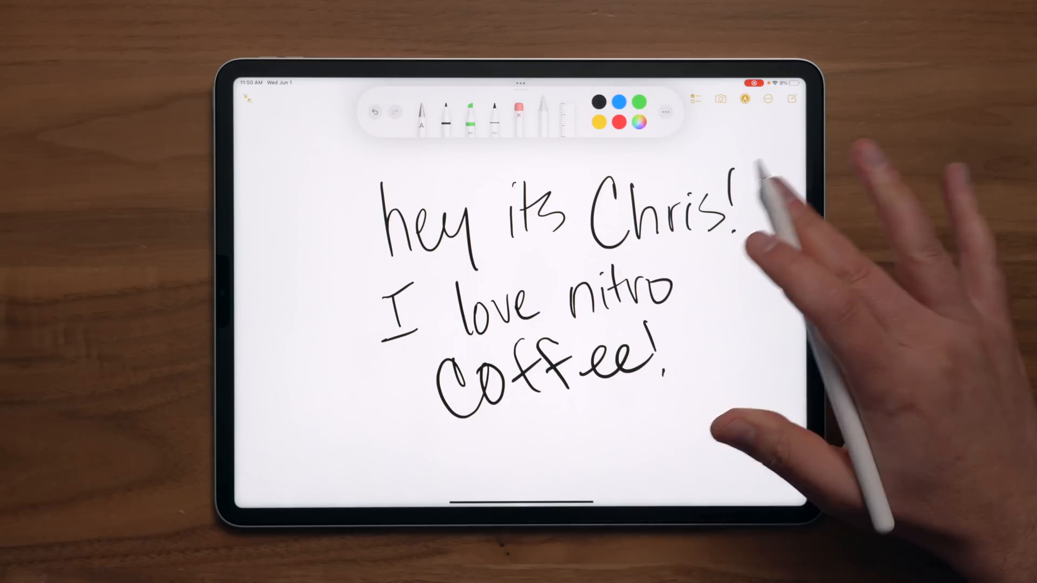
# Tap the page with 'hey its Chris! I love nitro coffee!' to show Select All / Insert Space.
pyautogui.click(522, 211)
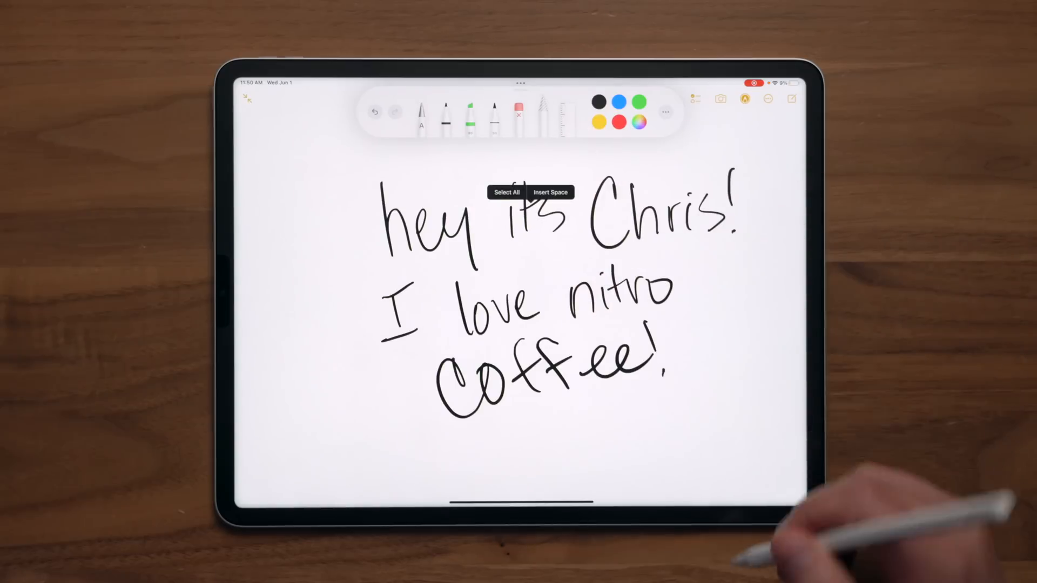